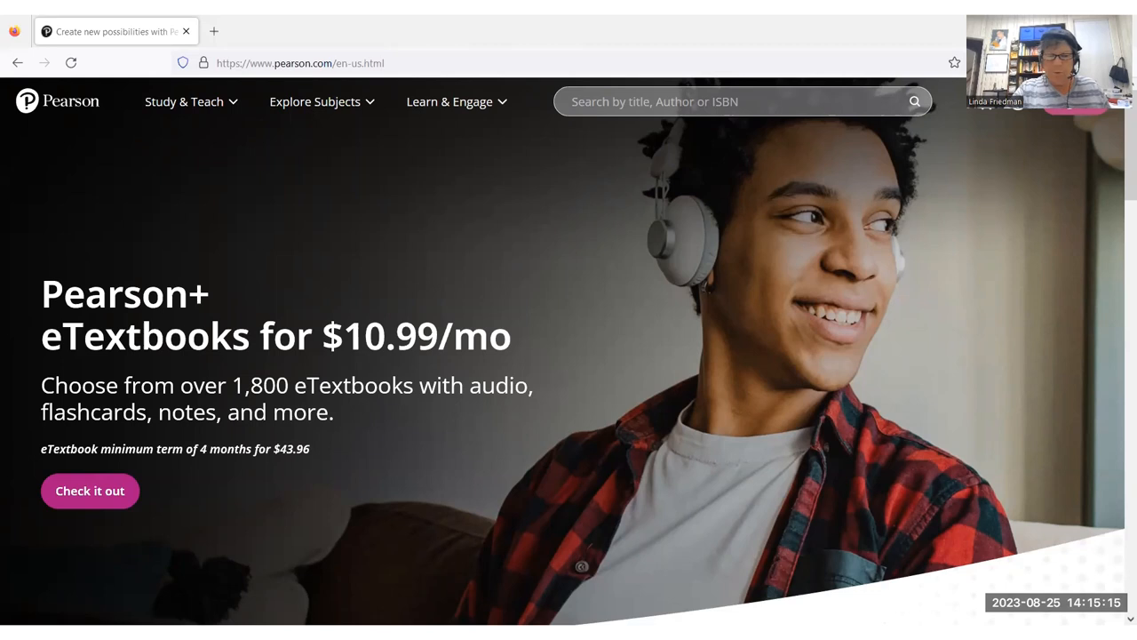
mouse_move(995, 376)
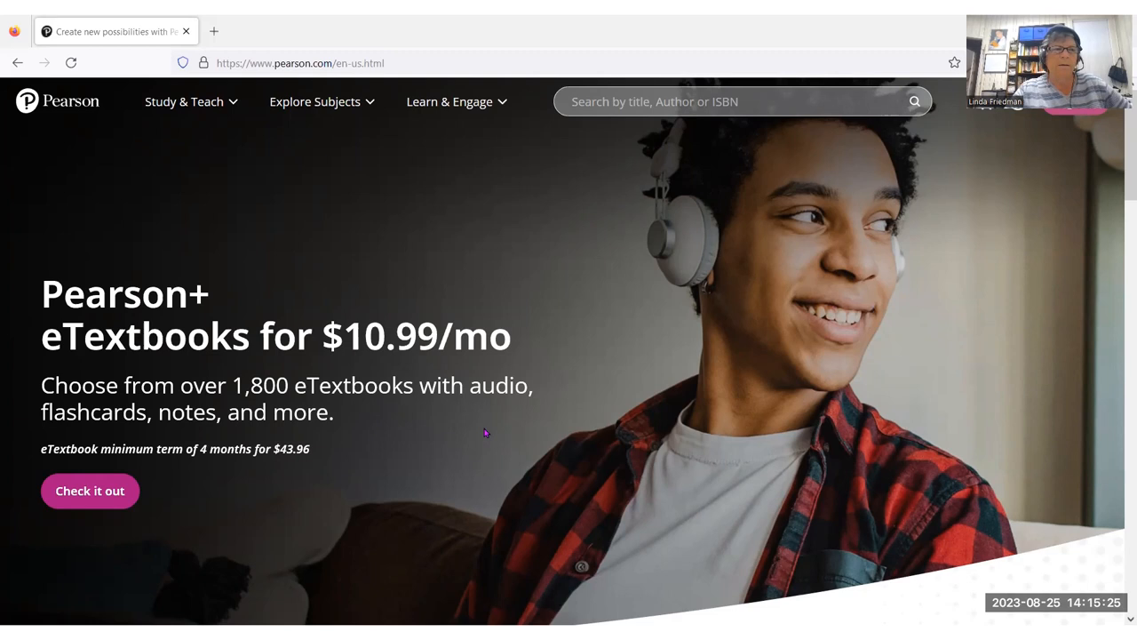
mouse_move(330, 490)
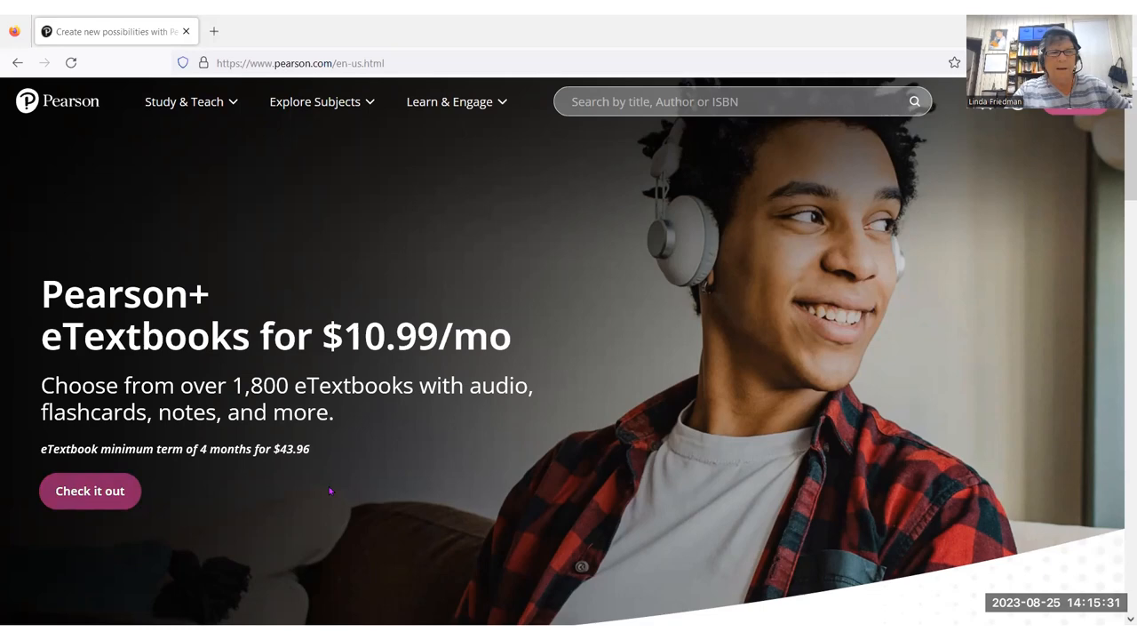
Reach the MyLab sign-in page from 'Access your learning platform'
scroll(down, 3)
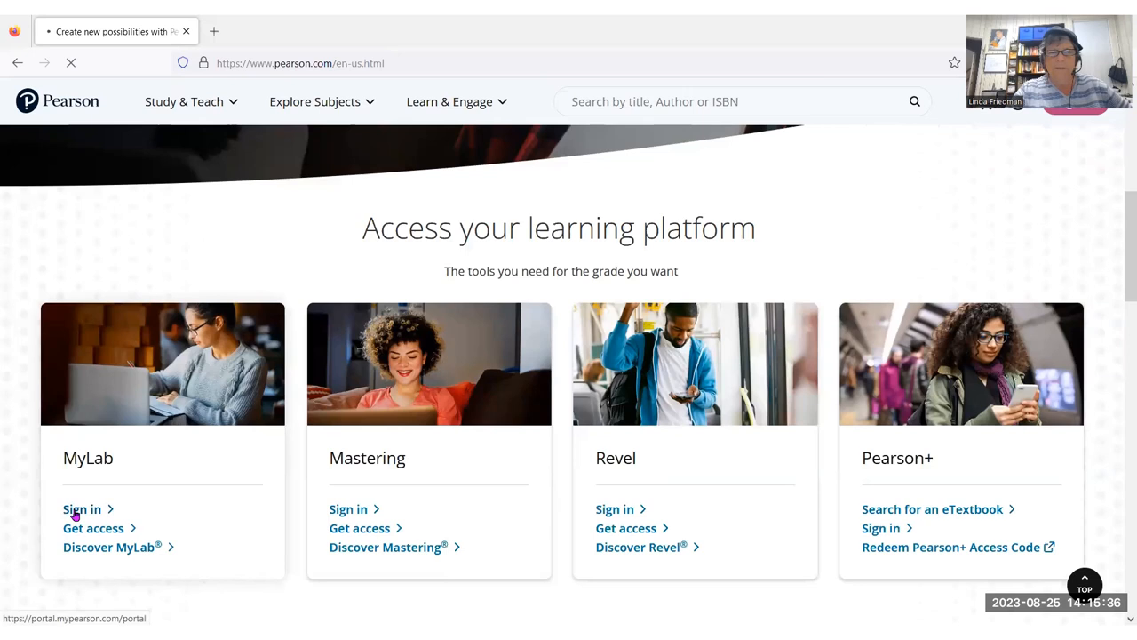
click(82, 508)
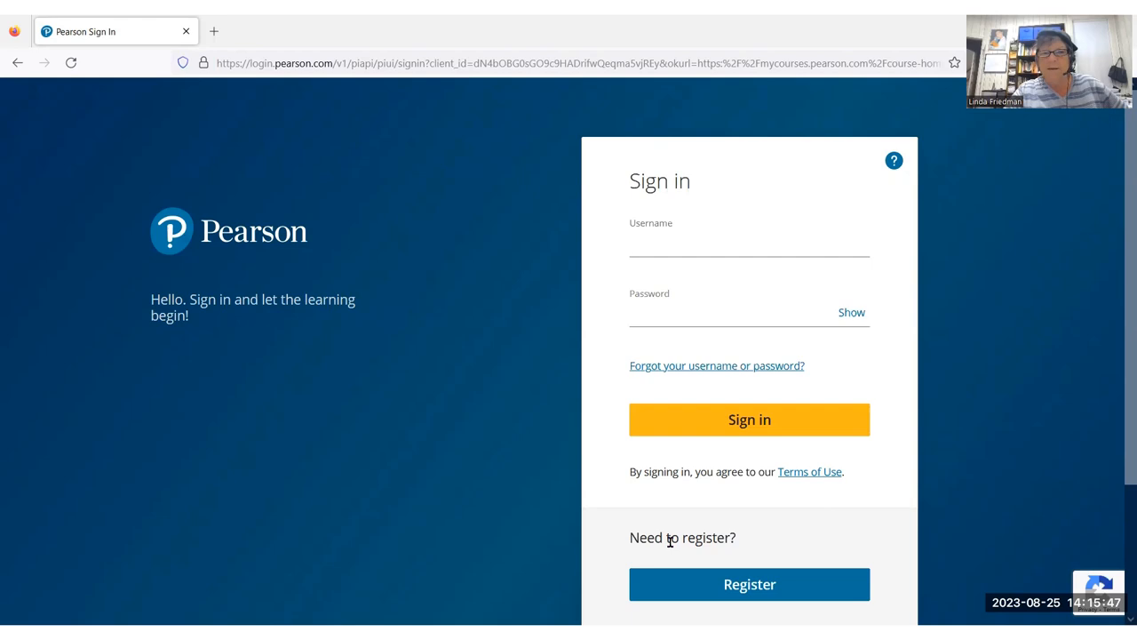
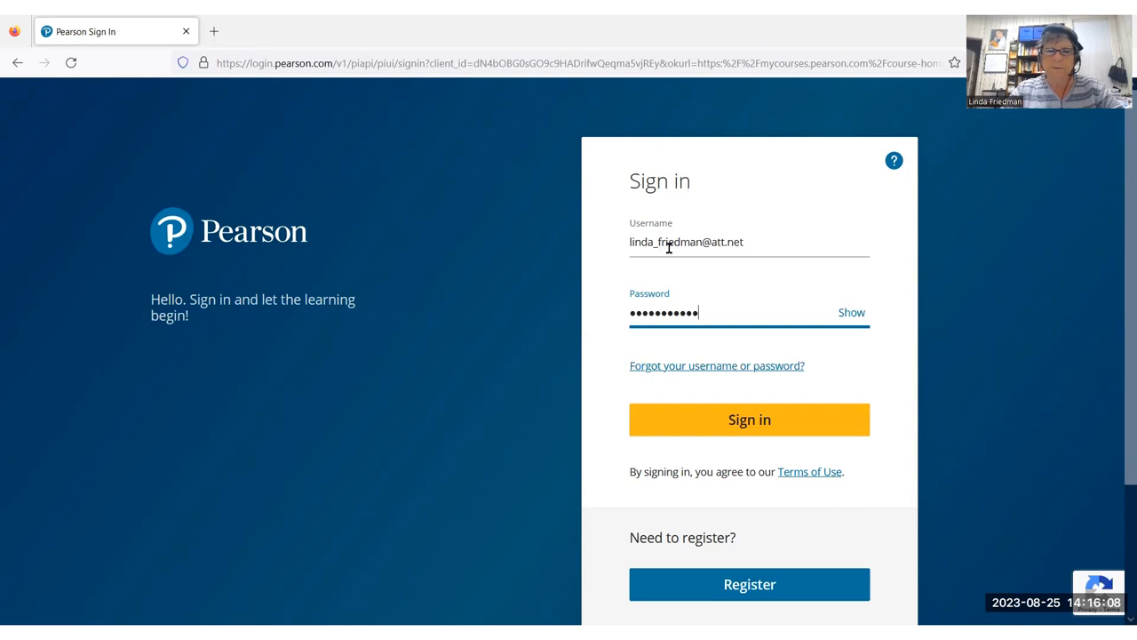
click(749, 419)
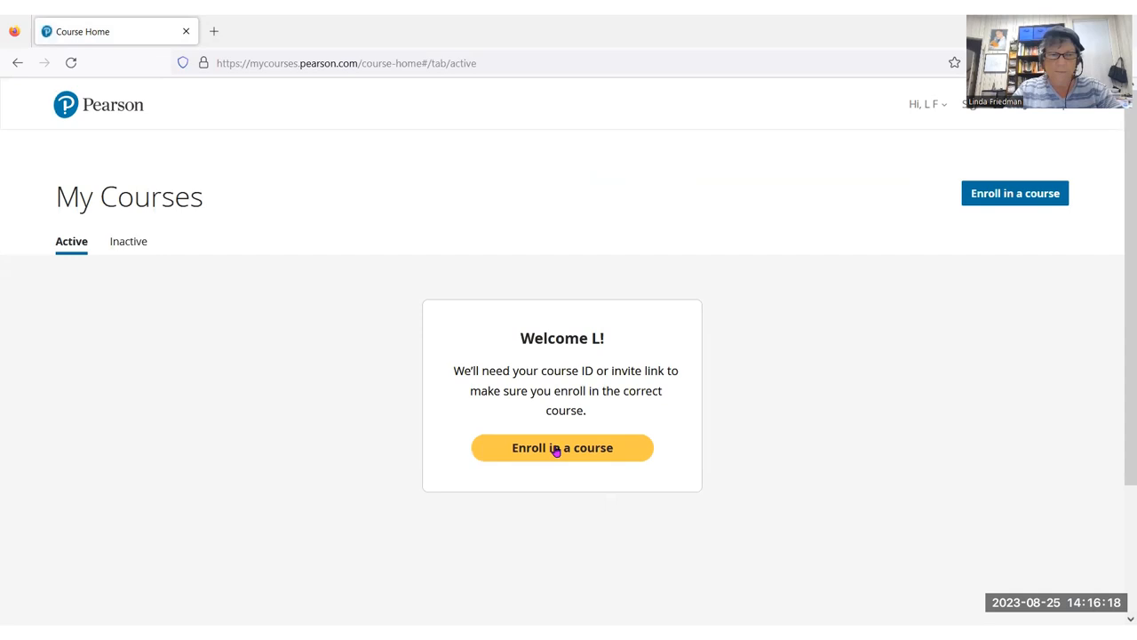
Enroll with the instructor's course ID to show STA 2000 registration options
click(561, 448)
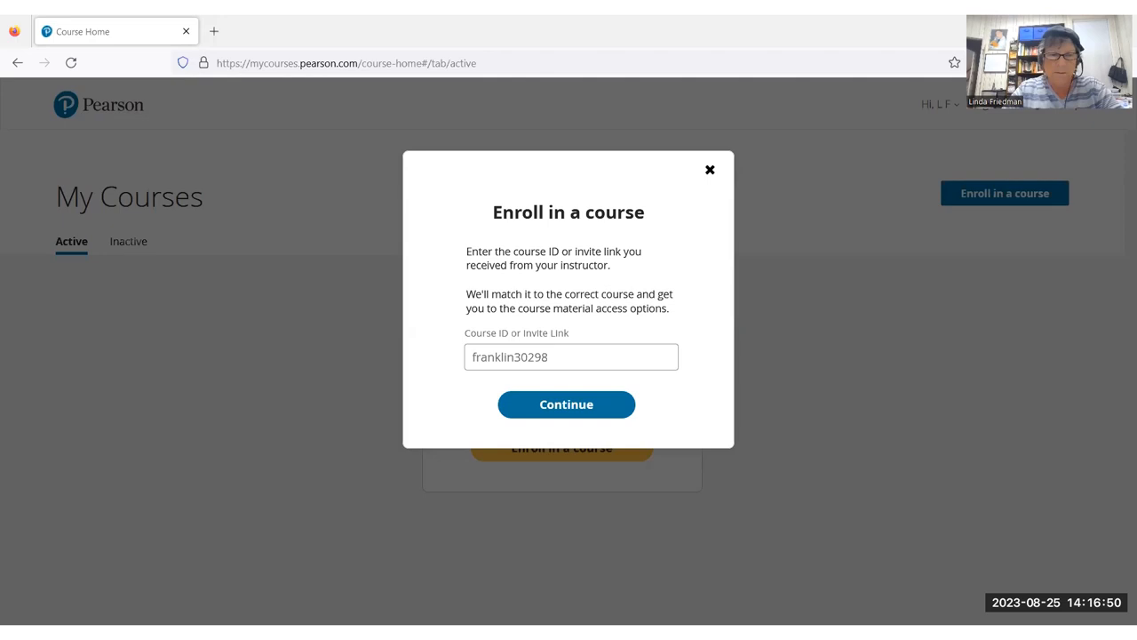
click(565, 406)
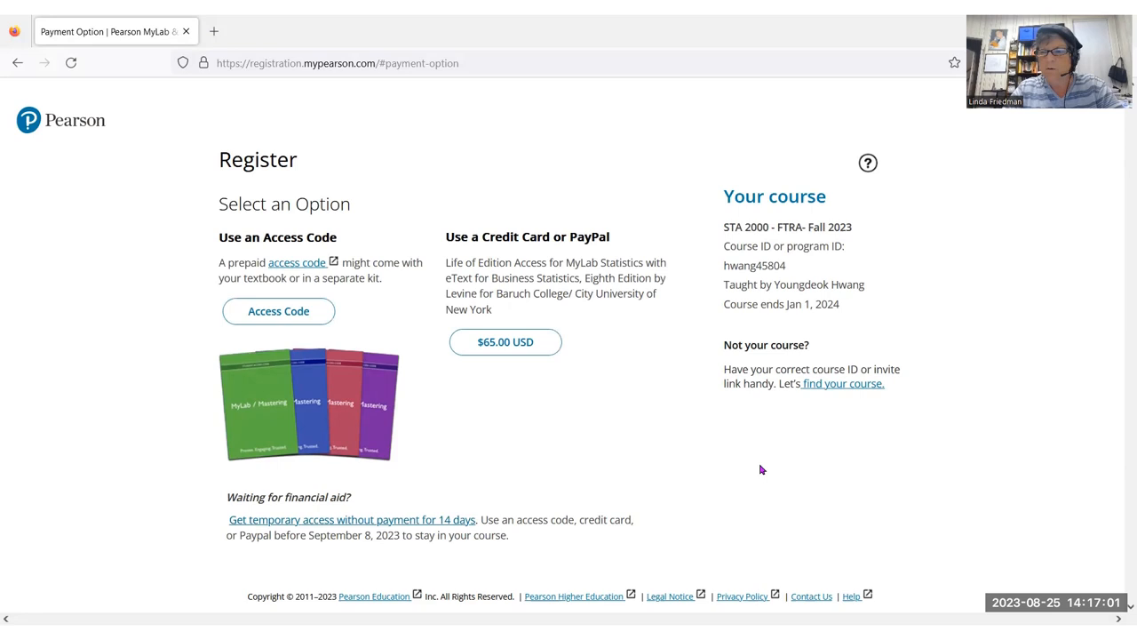
mouse_move(729, 465)
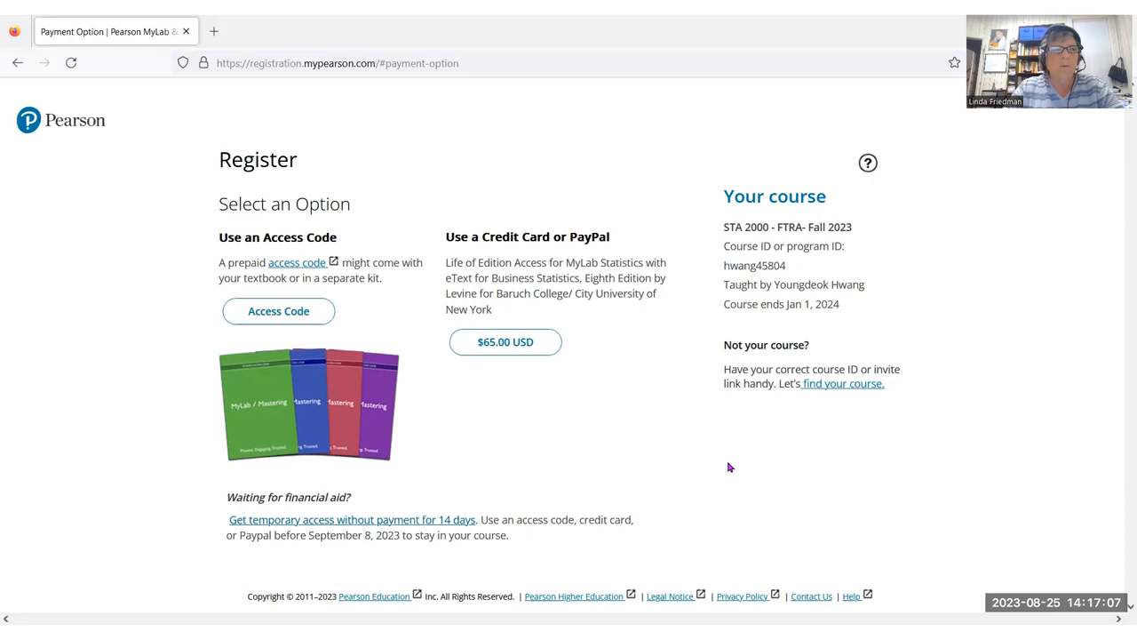
mouse_move(760, 444)
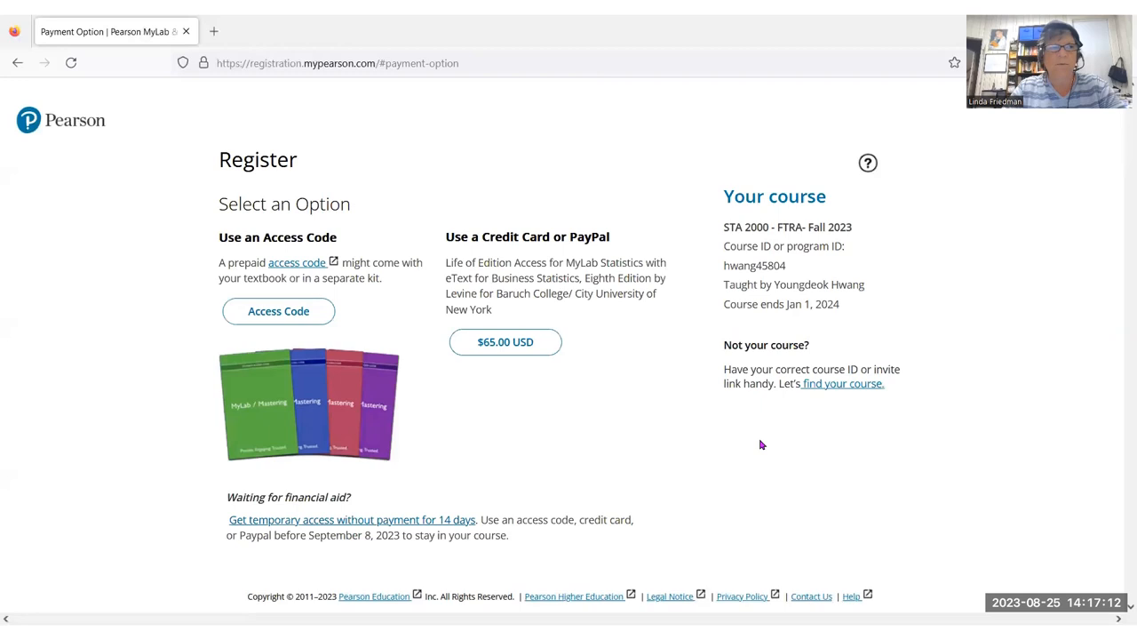
mouse_move(90, 334)
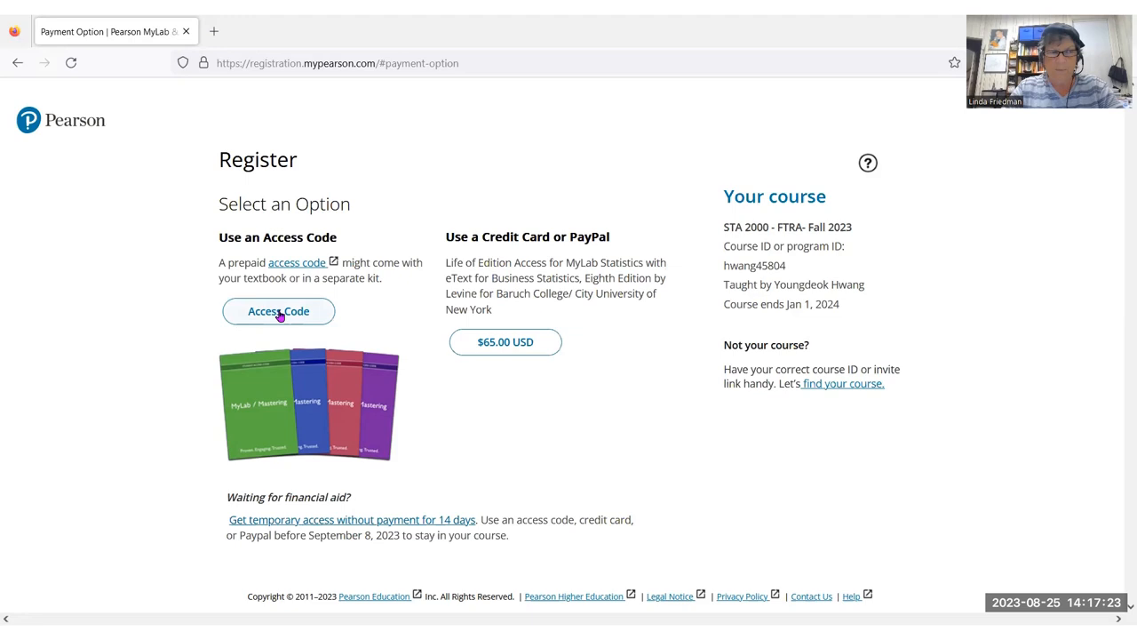
mouse_move(405, 529)
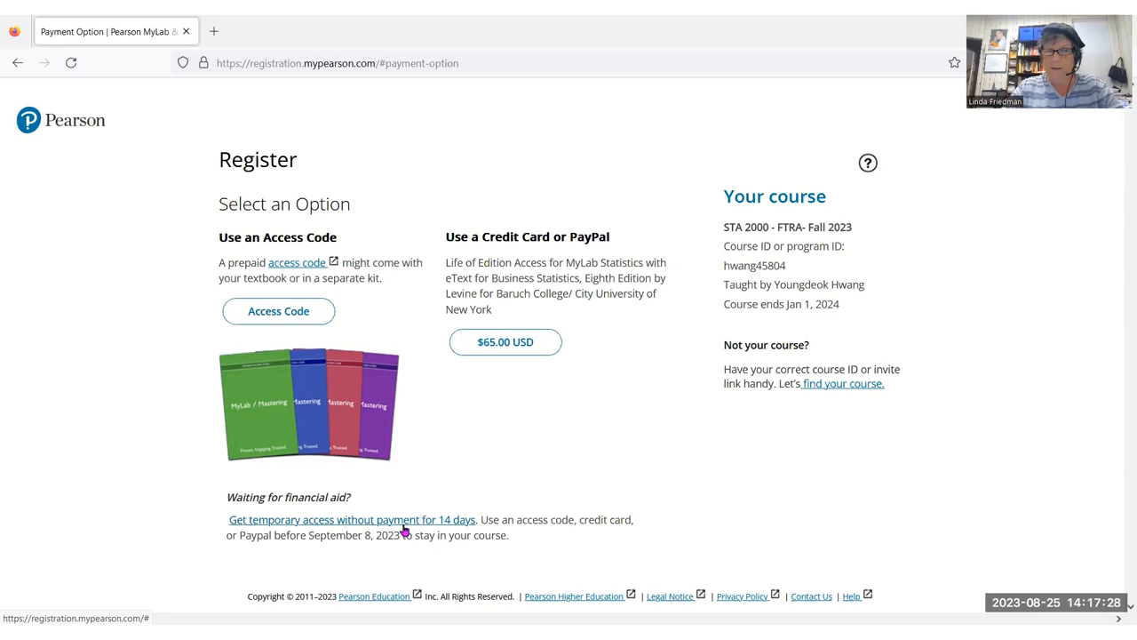
mouse_move(536, 419)
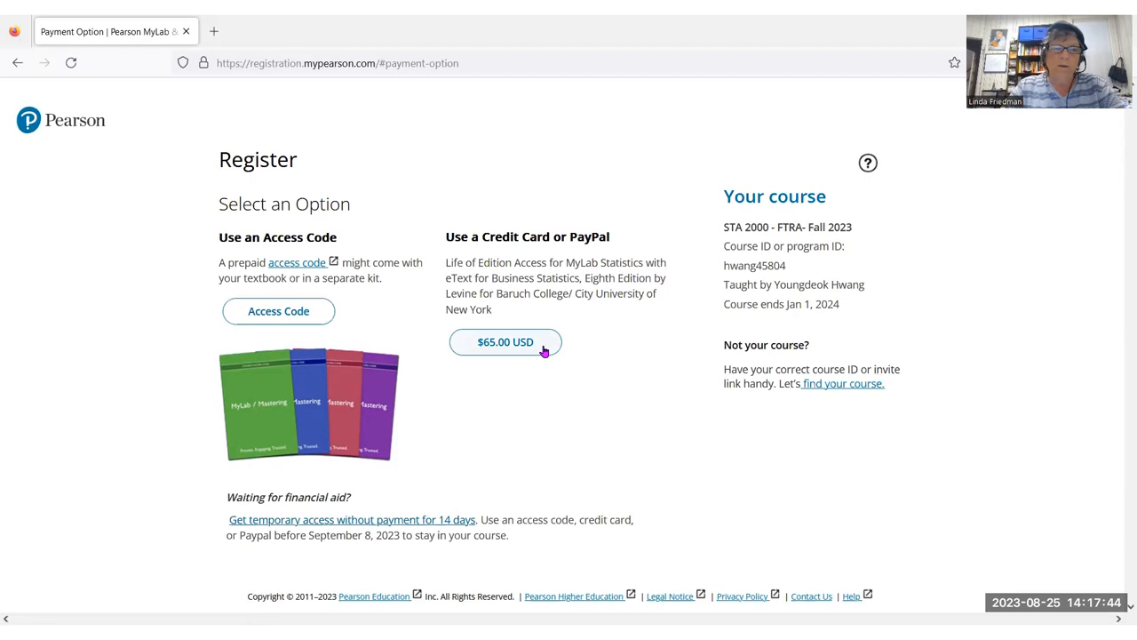
mouse_move(629, 371)
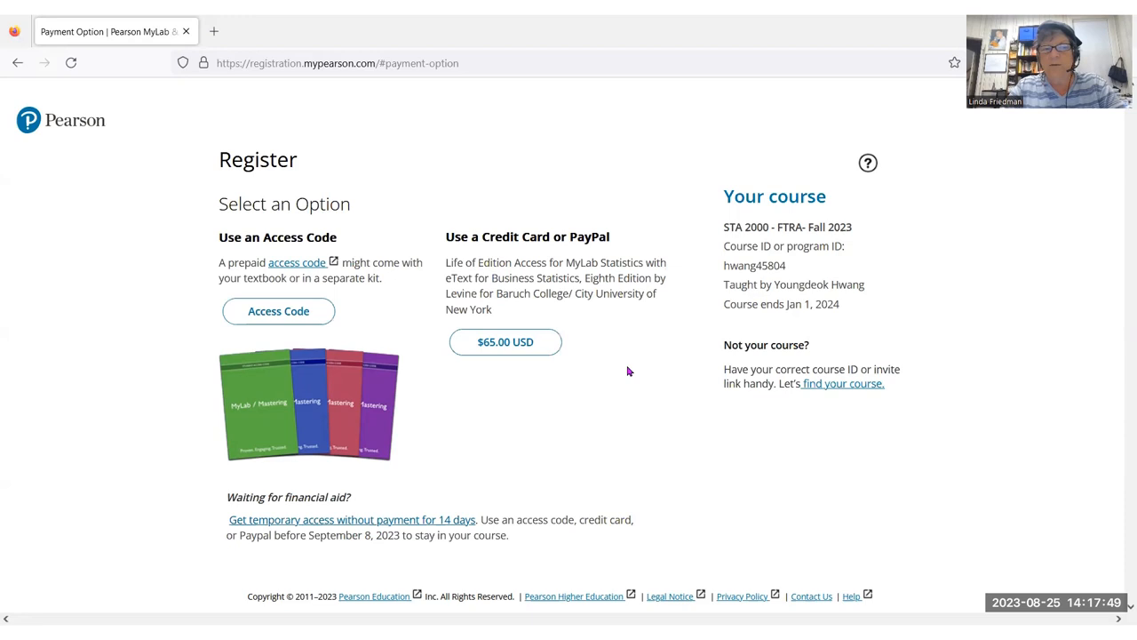